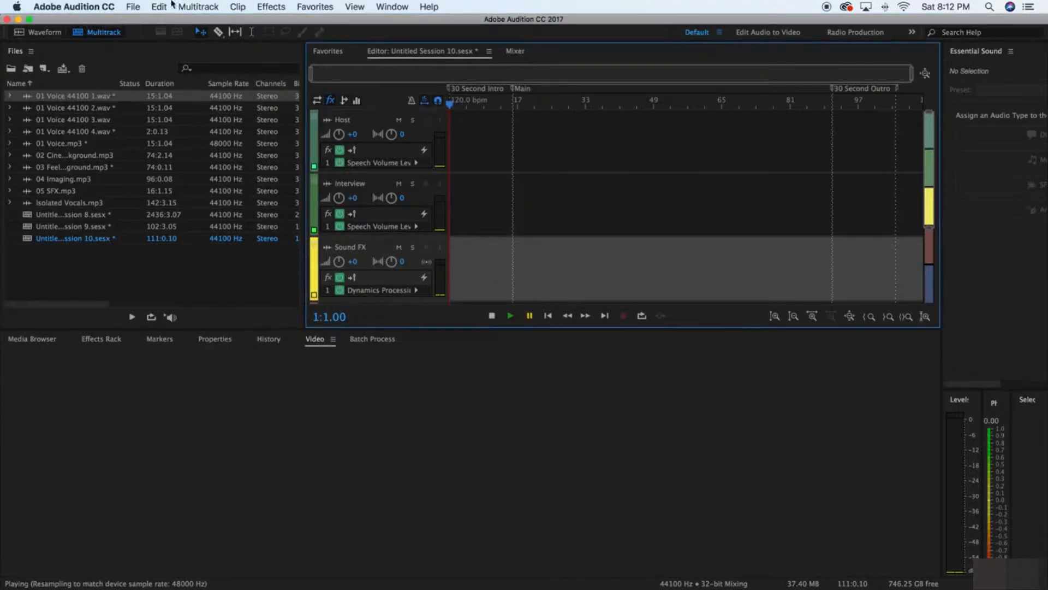
Step: Apply the Loudness Maximizer preset to the Host track's Parametric Equalizer and close its window
left_click(131, 7)
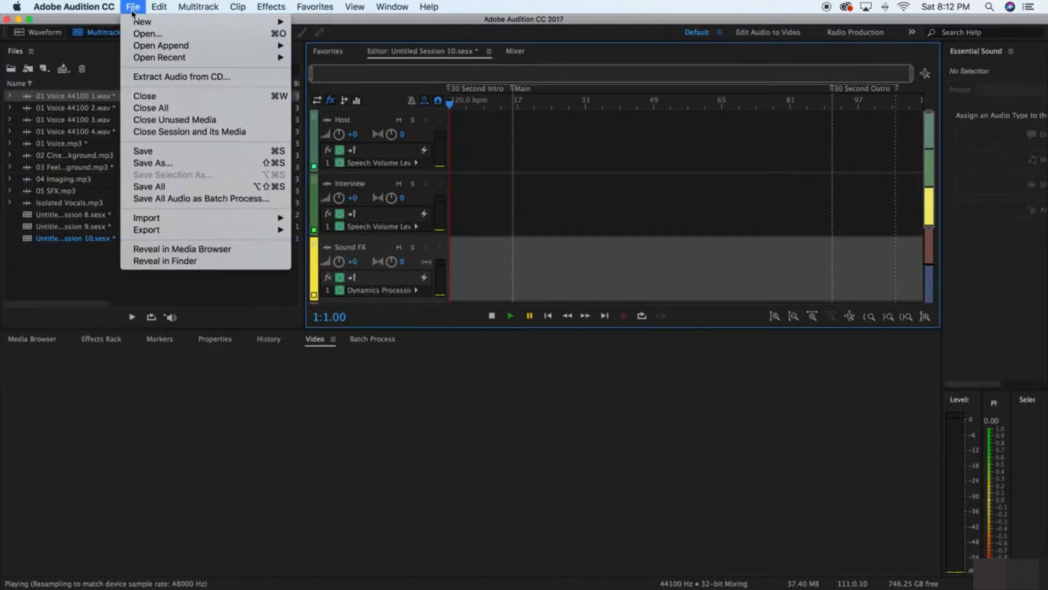
mouse_move(142, 20)
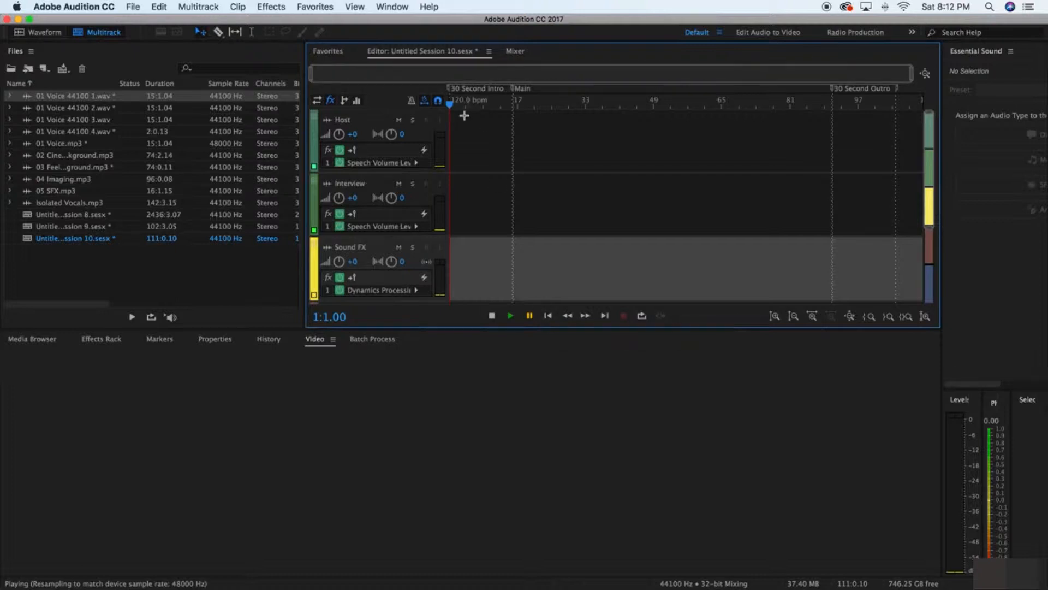
mouse_move(453, 108)
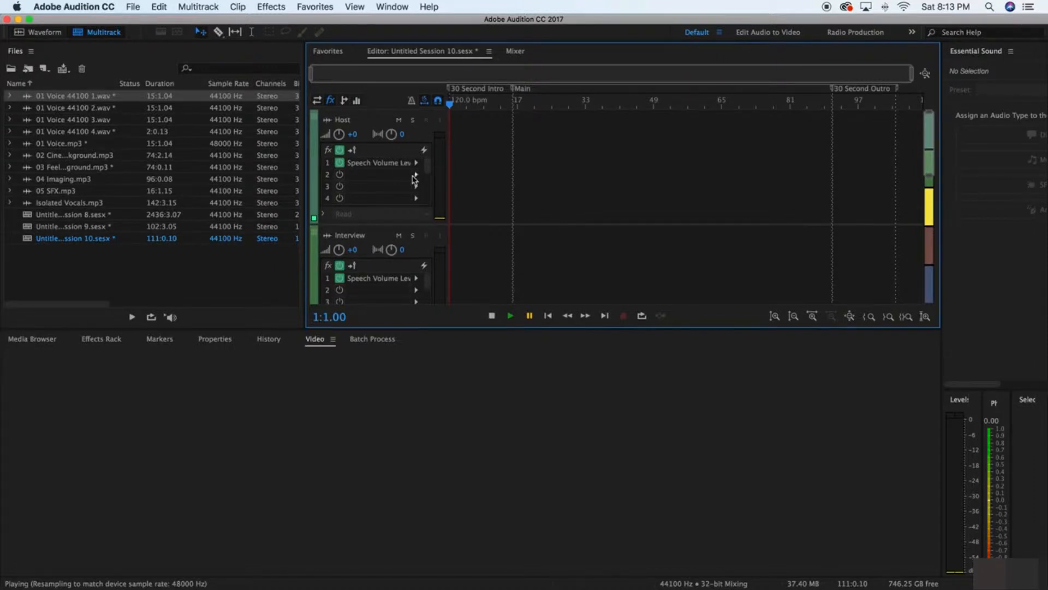
mouse_move(417, 176)
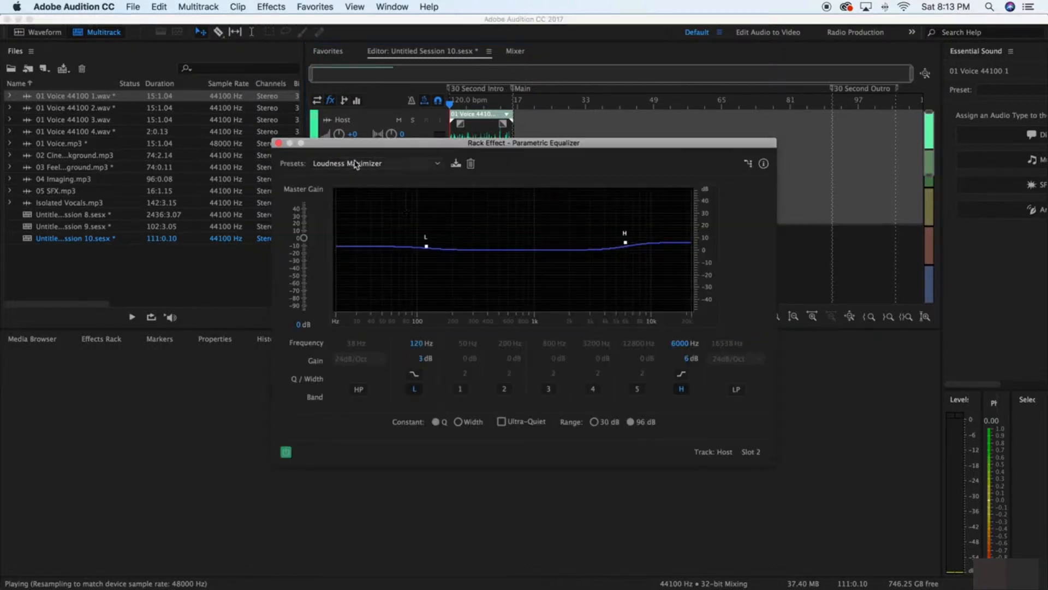
left_click_drag(523, 142, 527, 286)
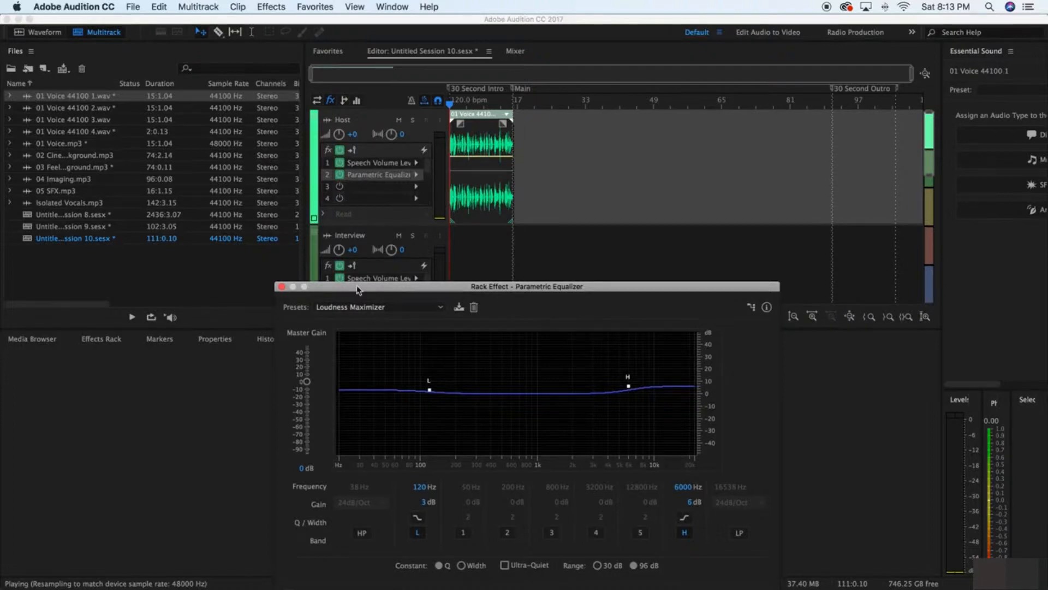
left_click(411, 131)
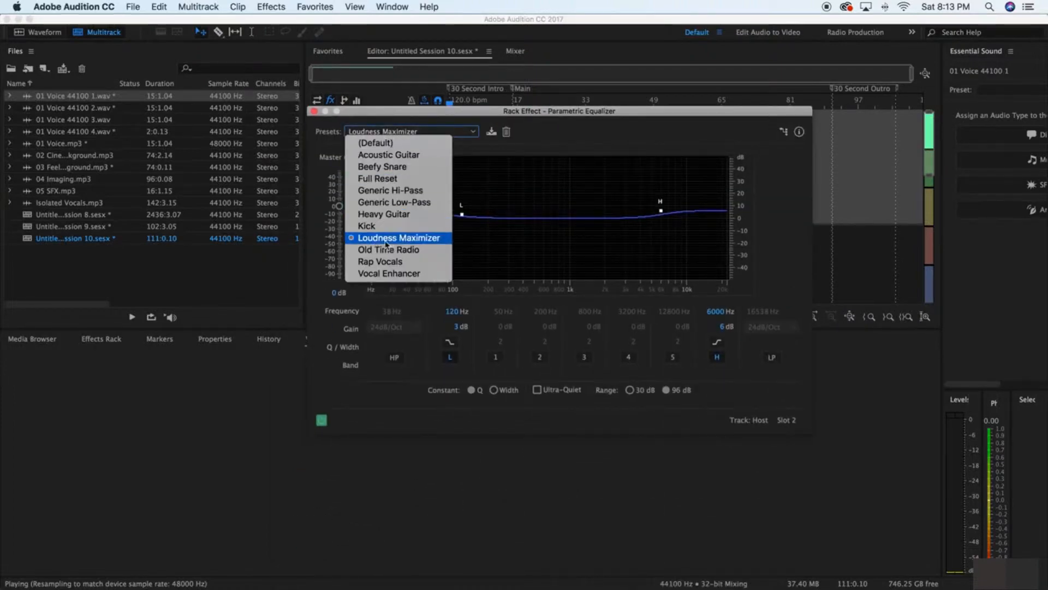
mouse_move(389, 273)
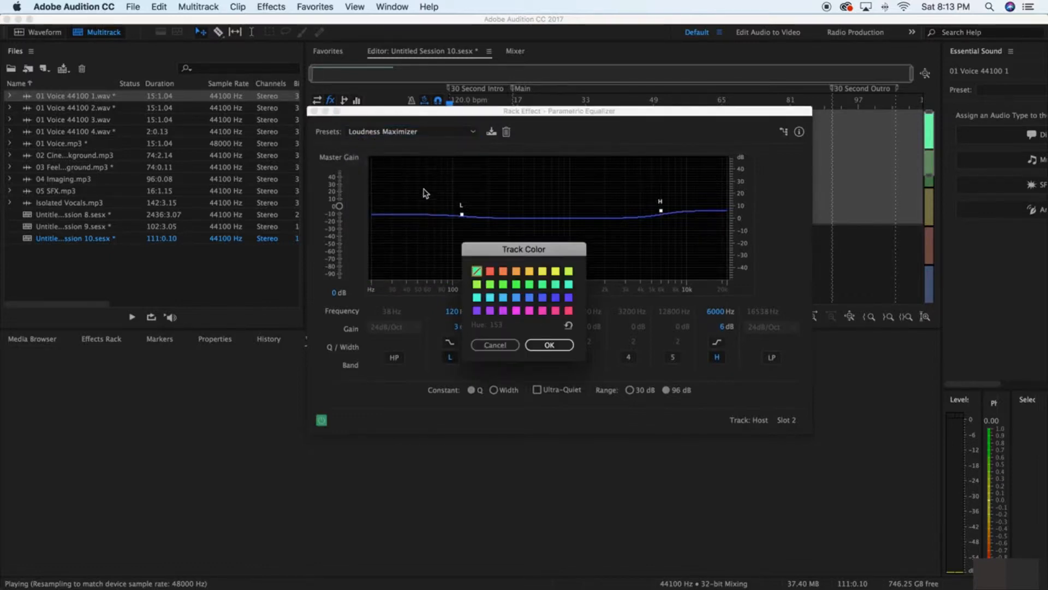
left_click(495, 344)
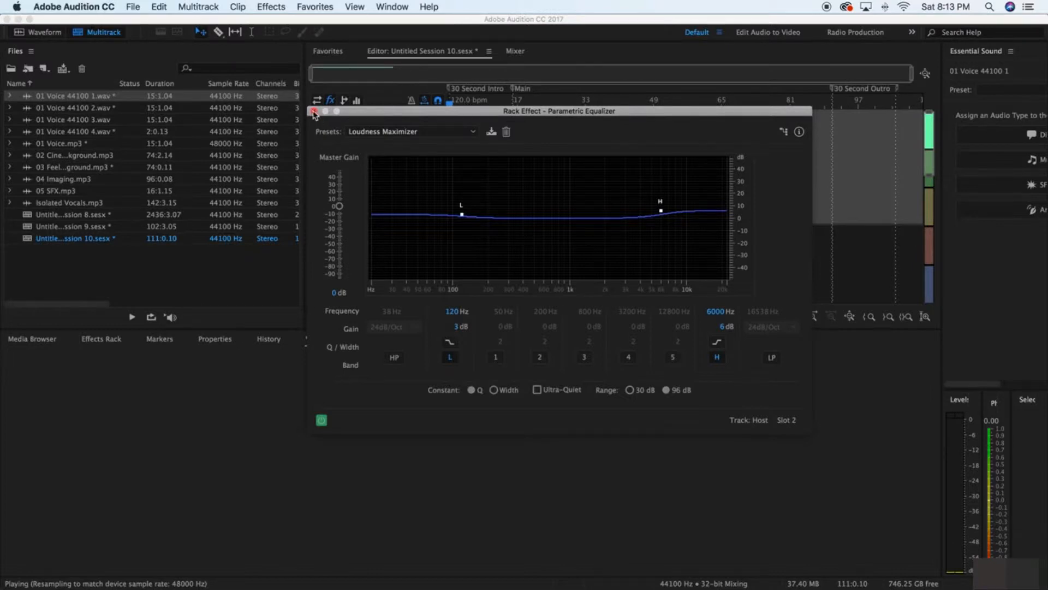
left_click(312, 111)
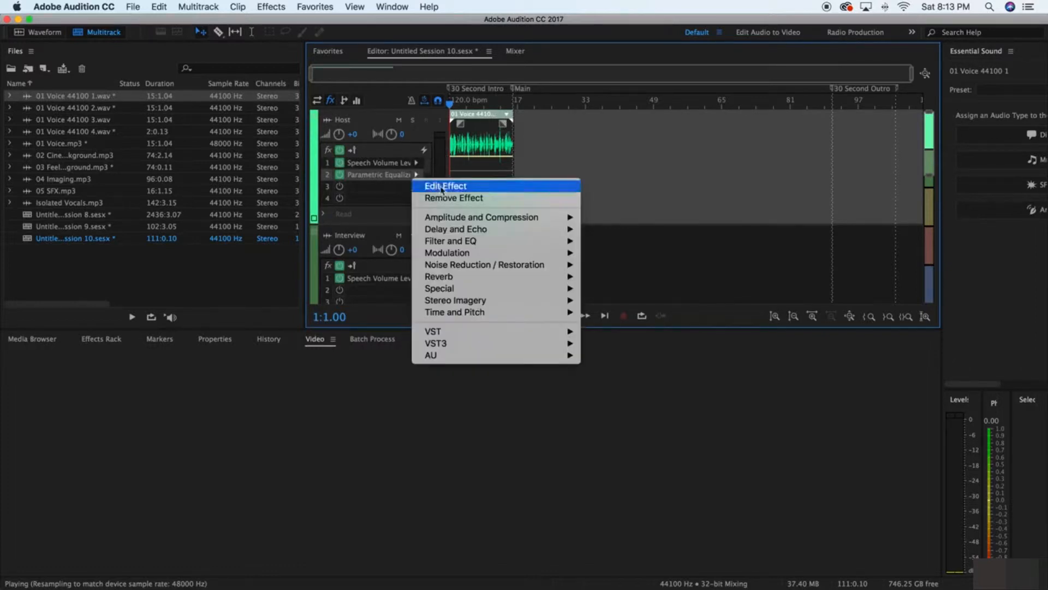
Step: Choose an option from the Host equalizer slot's context menu and shrink the track heights
left_click(453, 197)
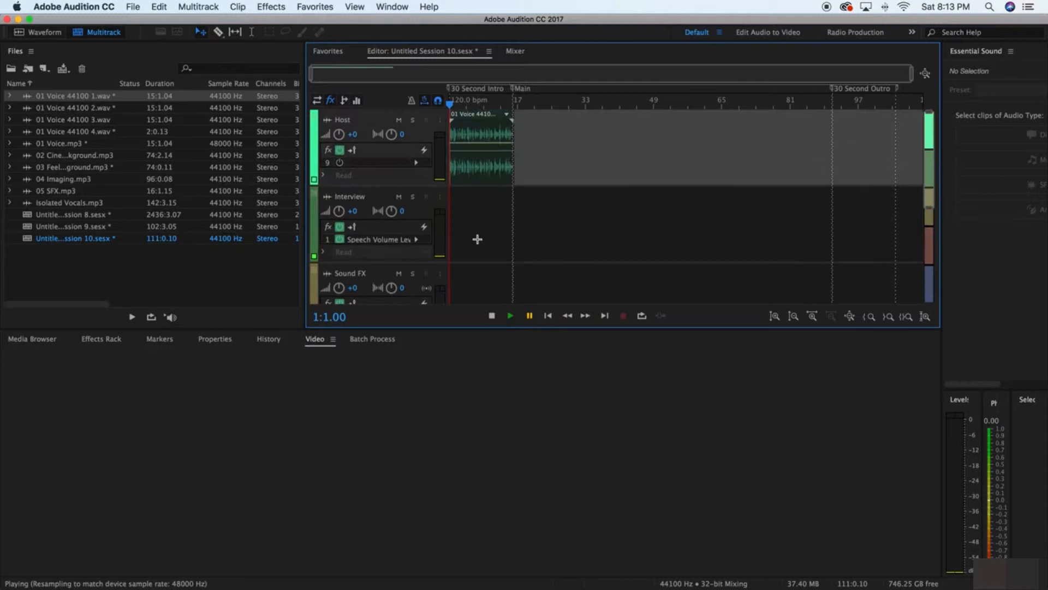
Step: View the Sound FX clip in Waveform, return to Multitrack and play then stop the session
scroll("down", 3)
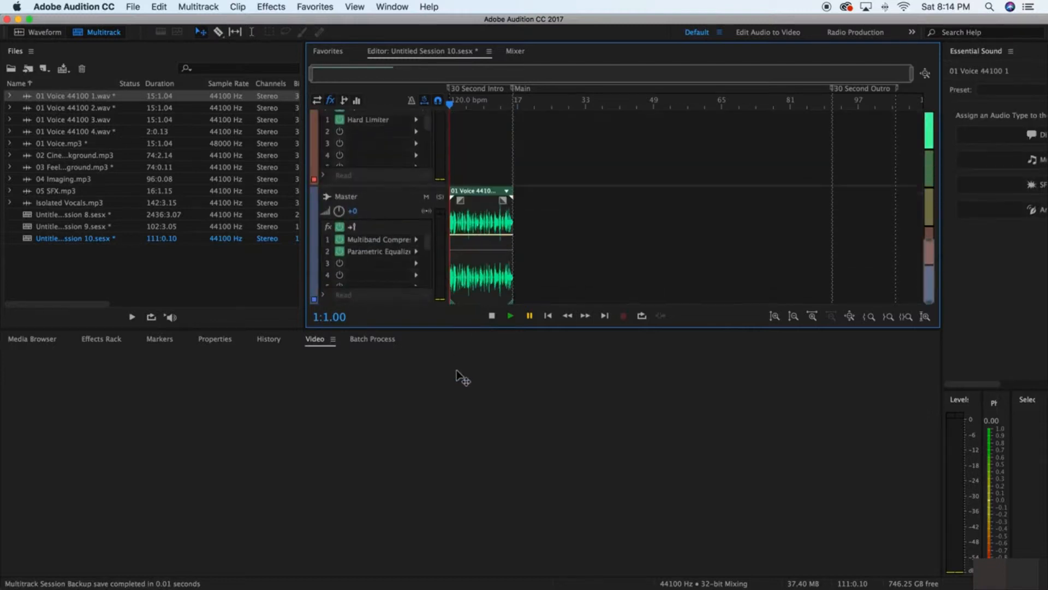
scroll("down", 3)
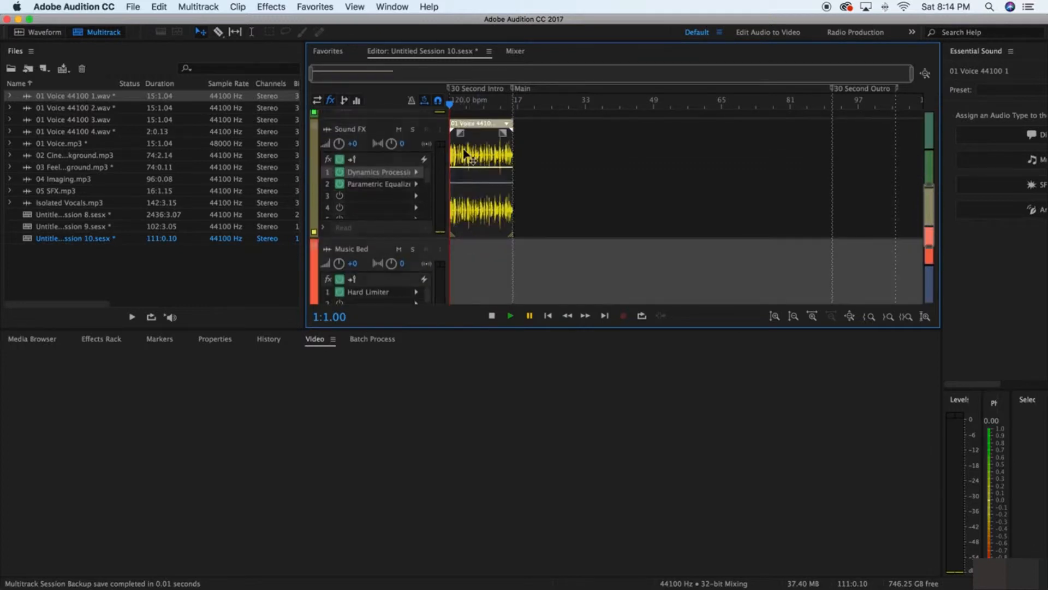
left_click(271, 6)
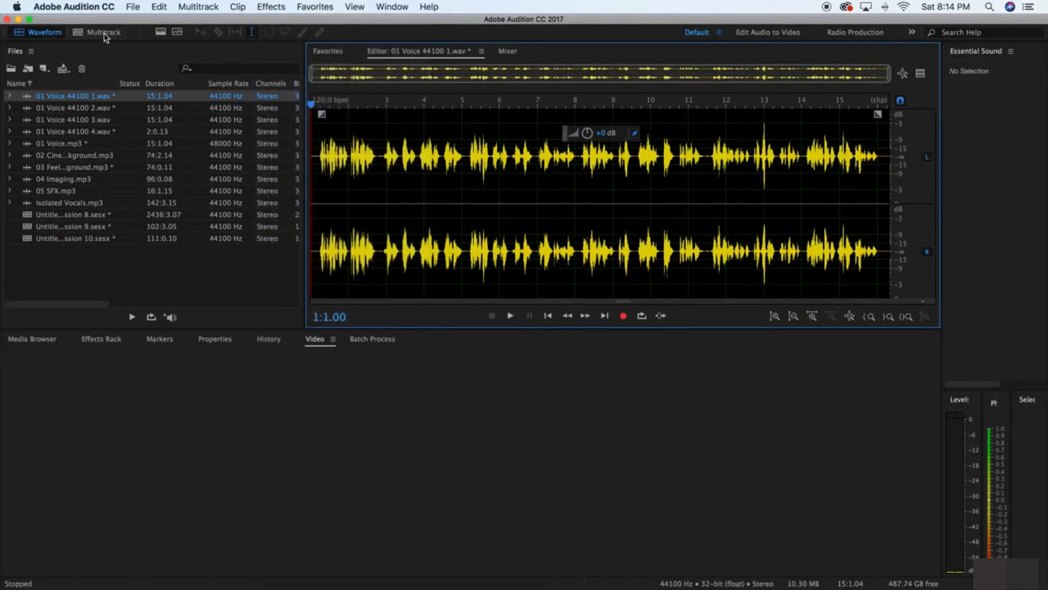
left_click(96, 32)
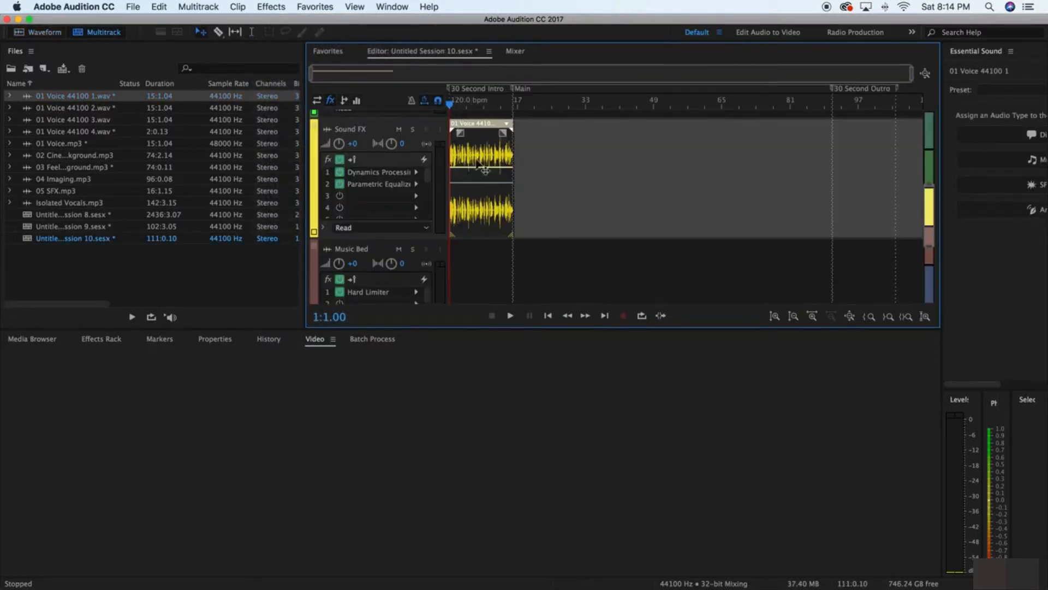
left_click(509, 316)
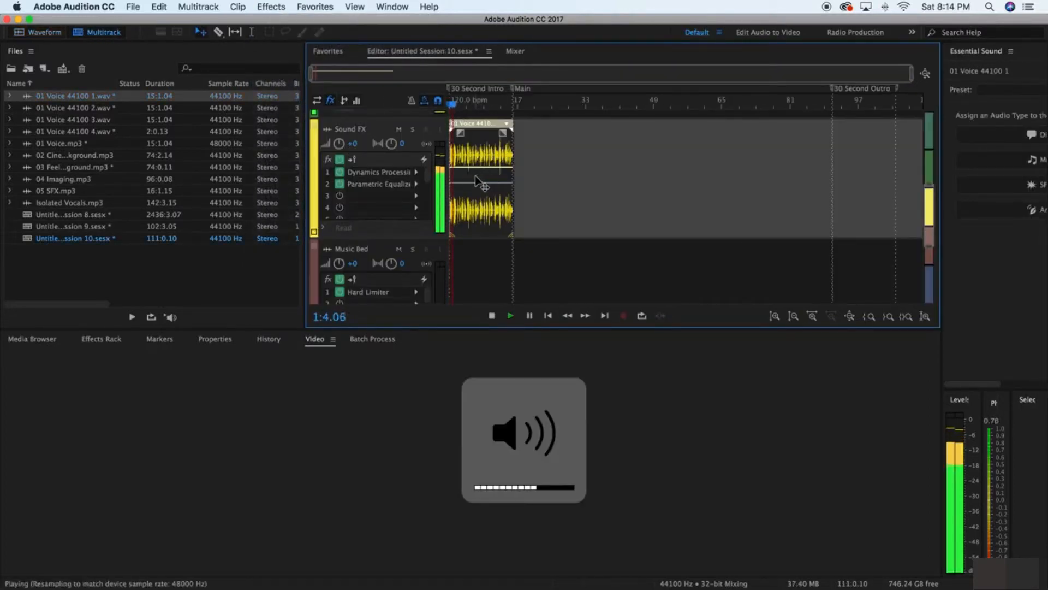
left_click(492, 316)
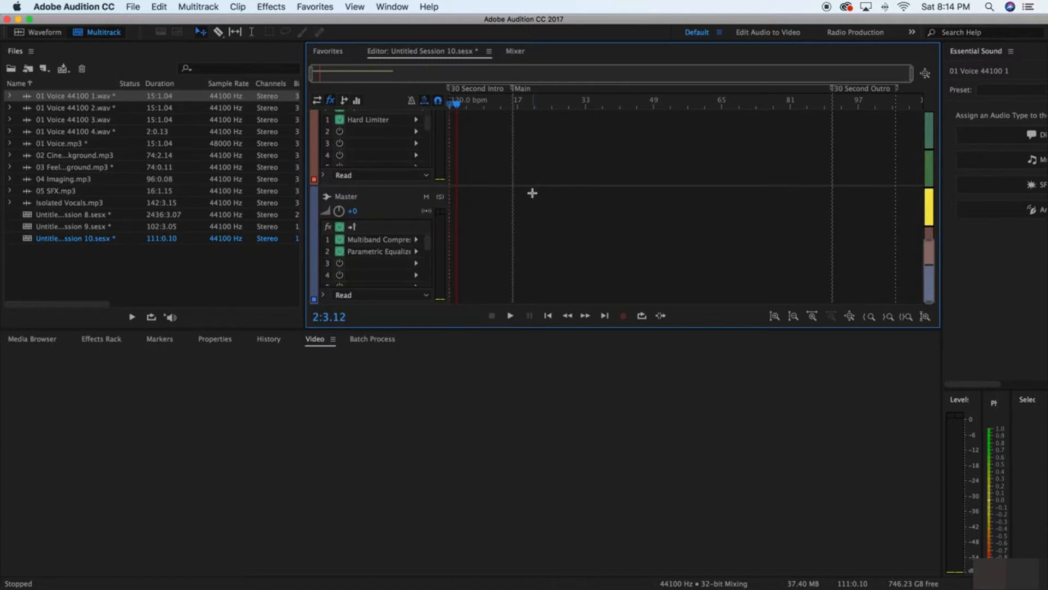
mouse_move(383, 244)
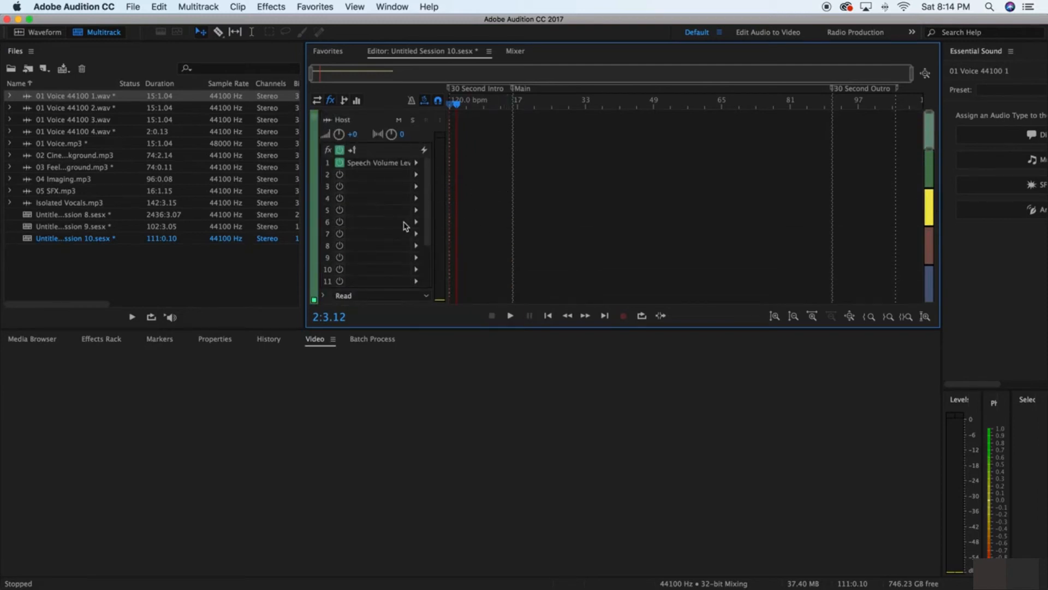
mouse_move(400, 174)
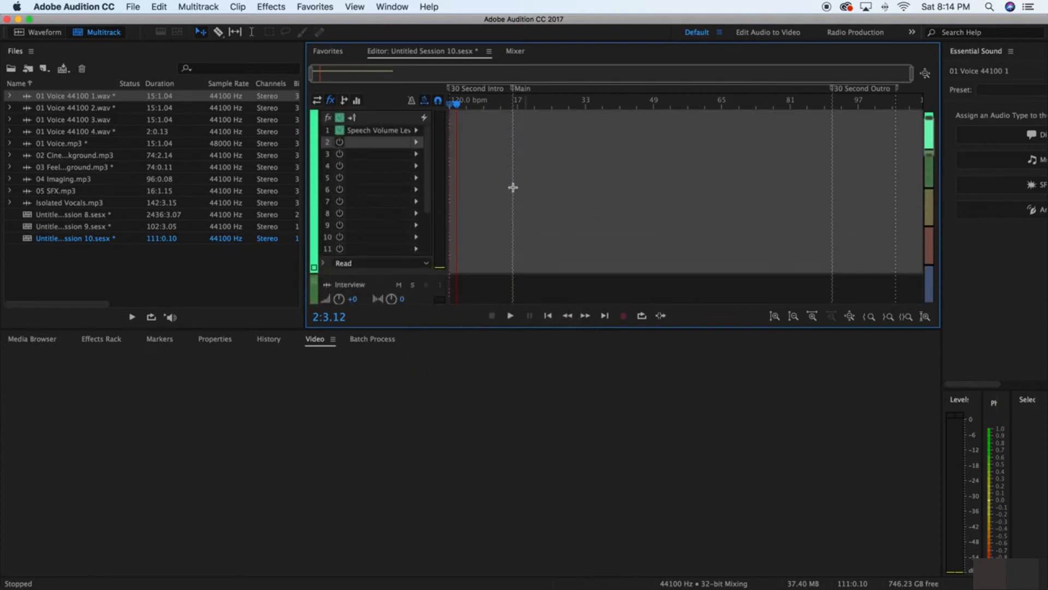
Step: Export the multitrack session as a reusable template via File > Export > Session as Template
left_click(133, 6)
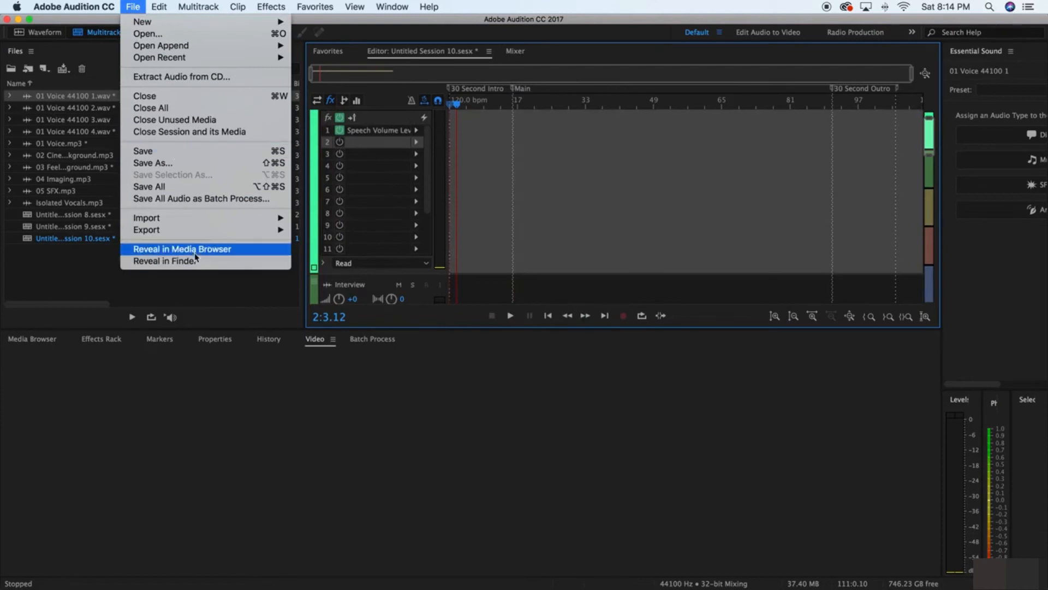
mouse_move(147, 229)
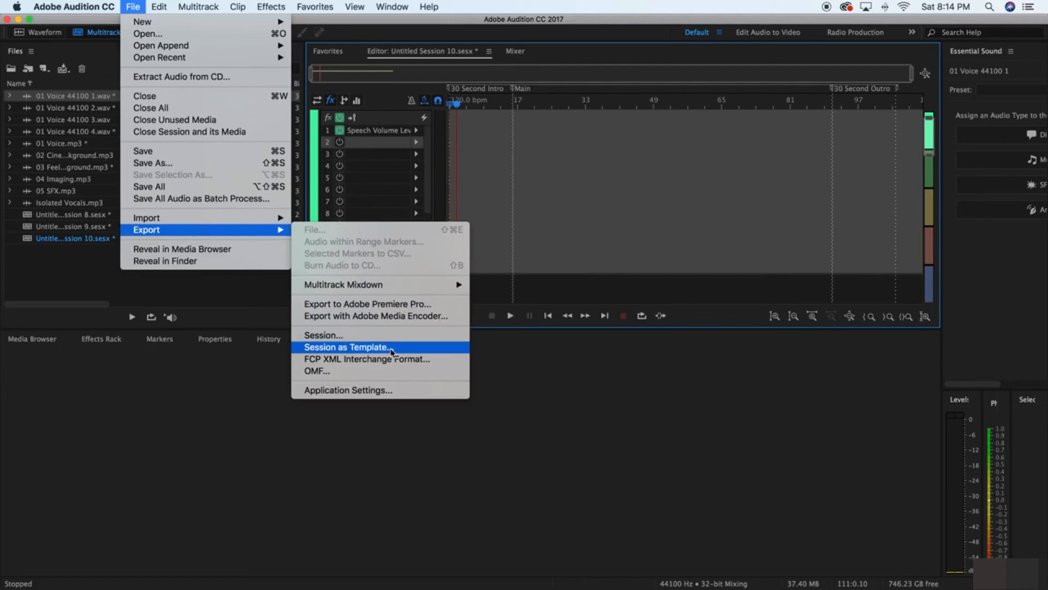
mouse_move(393, 347)
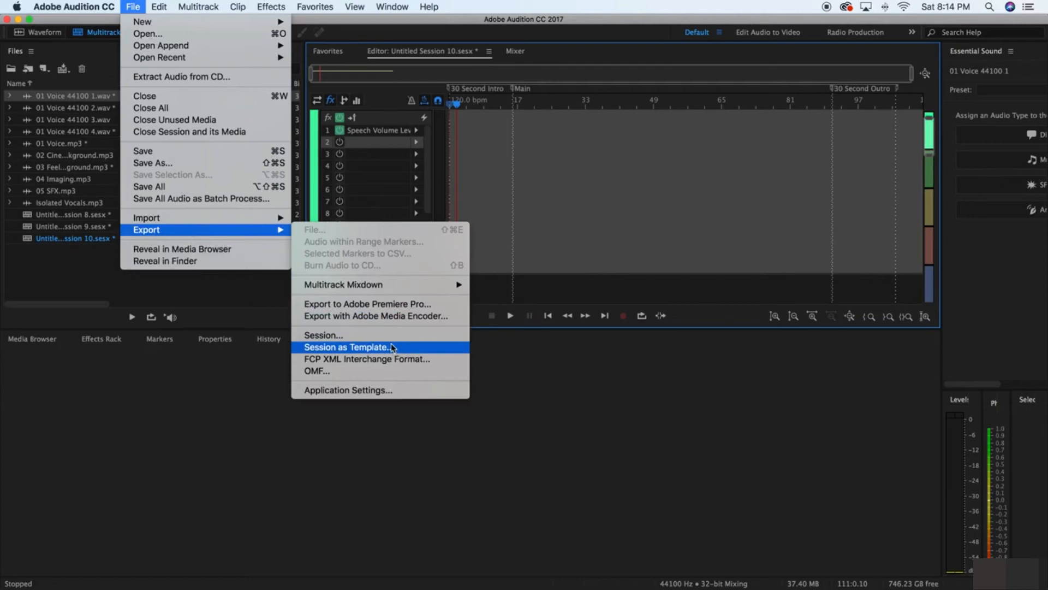
left_click(349, 347)
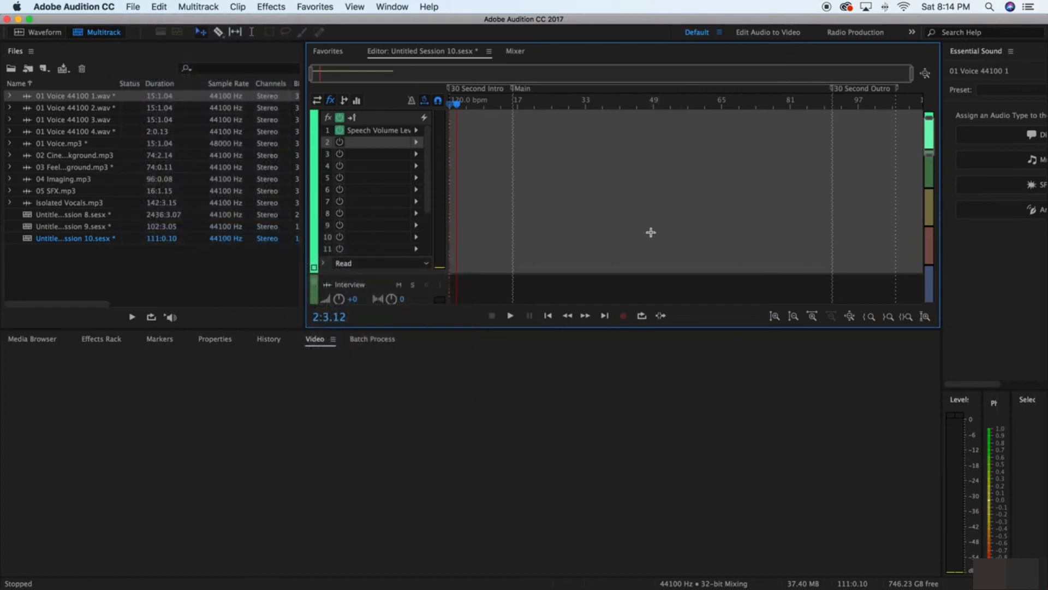
mouse_move(640, 234)
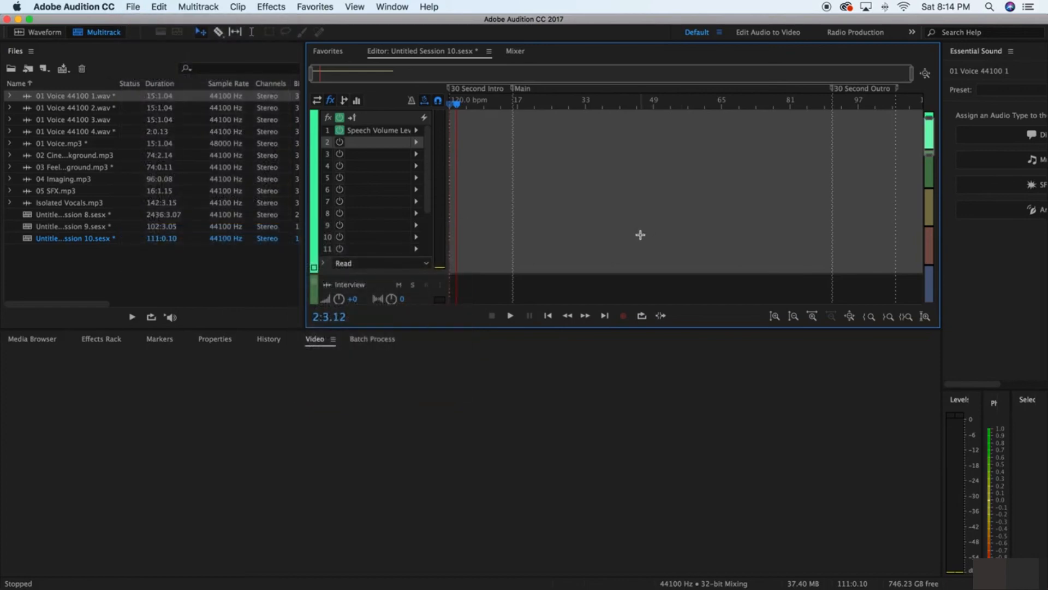